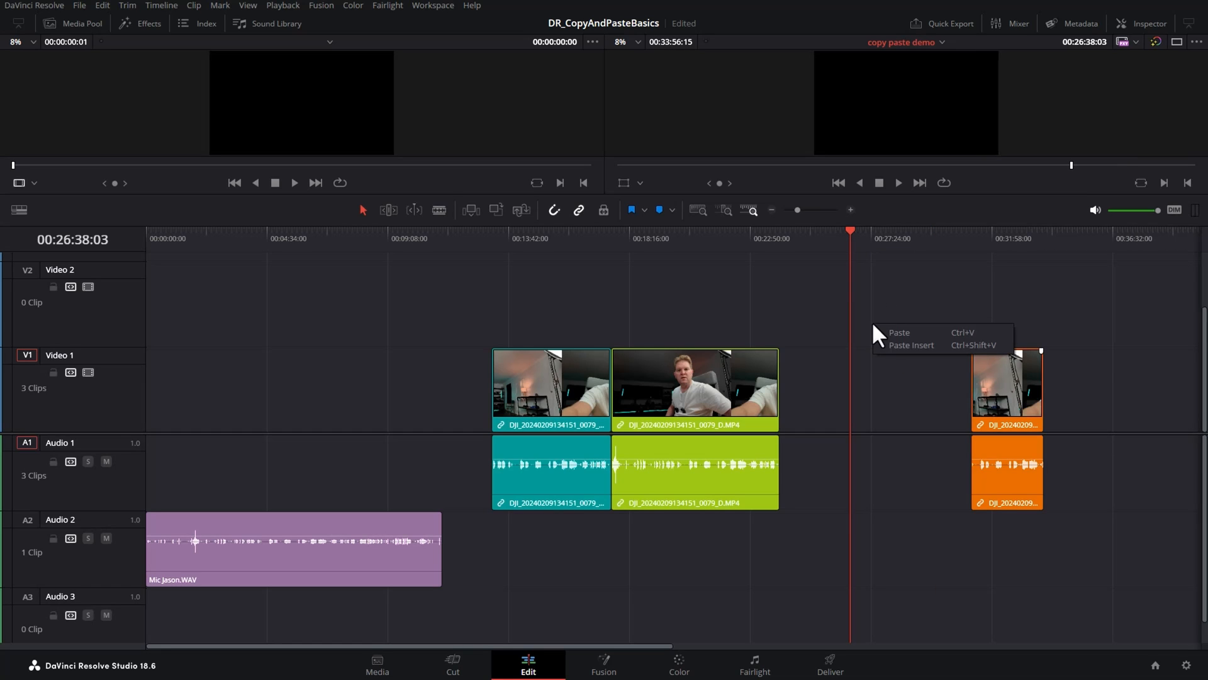
# Park the playhead between the teal and green clips and select the orange clip for copying
pyautogui.click(898, 332)
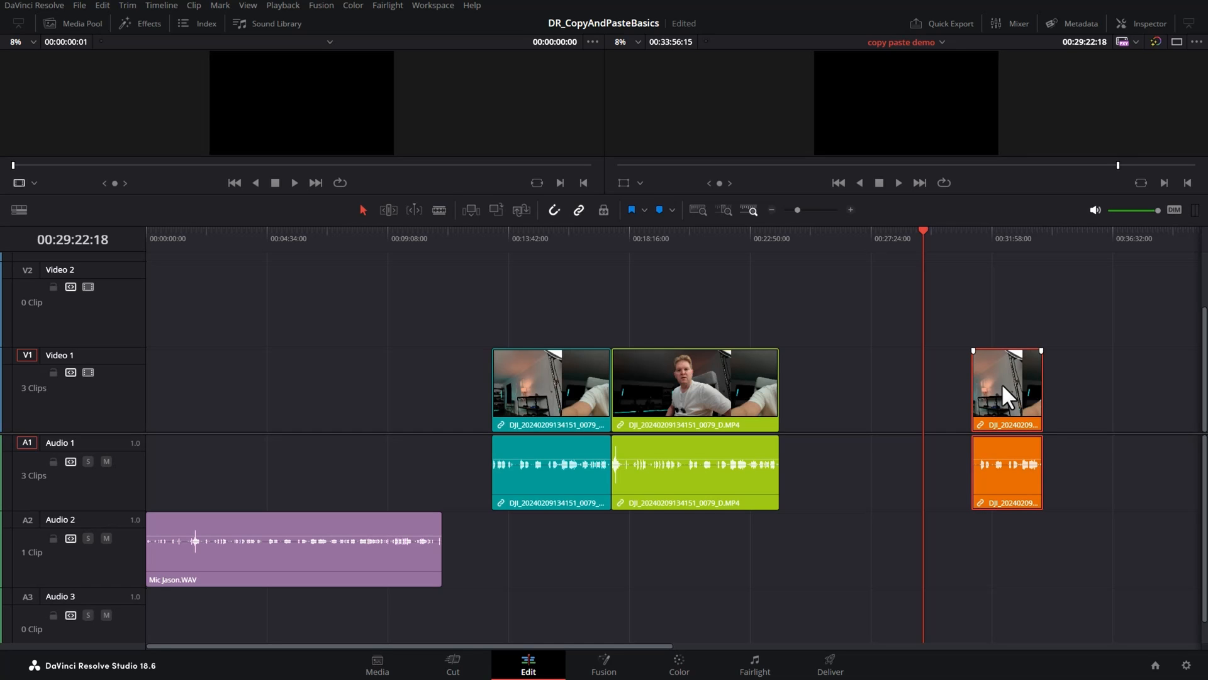
pyautogui.click(821, 238)
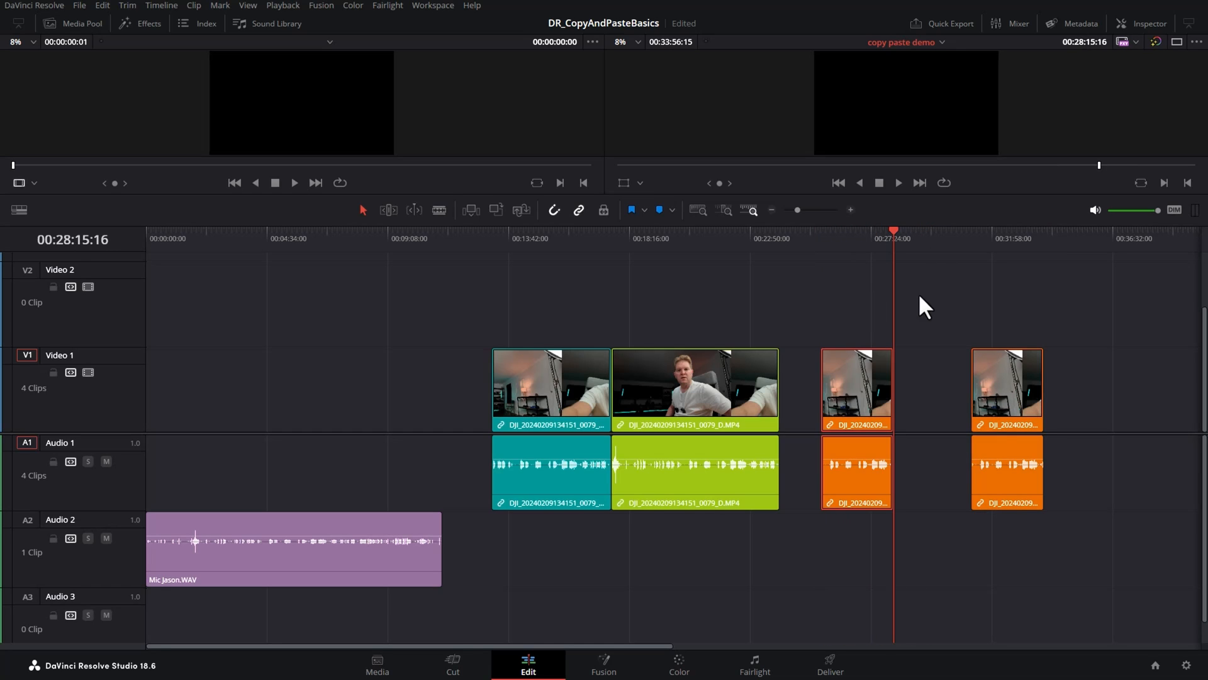
pyautogui.moveTo(935, 311)
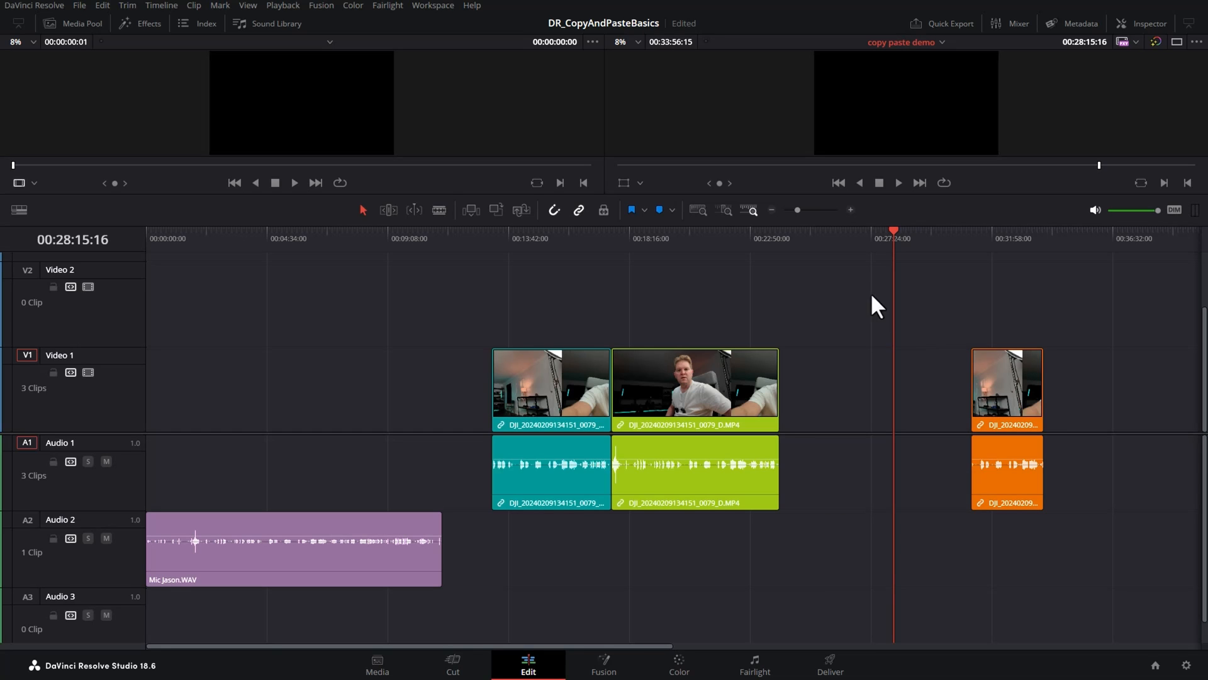
pyautogui.click(612, 238)
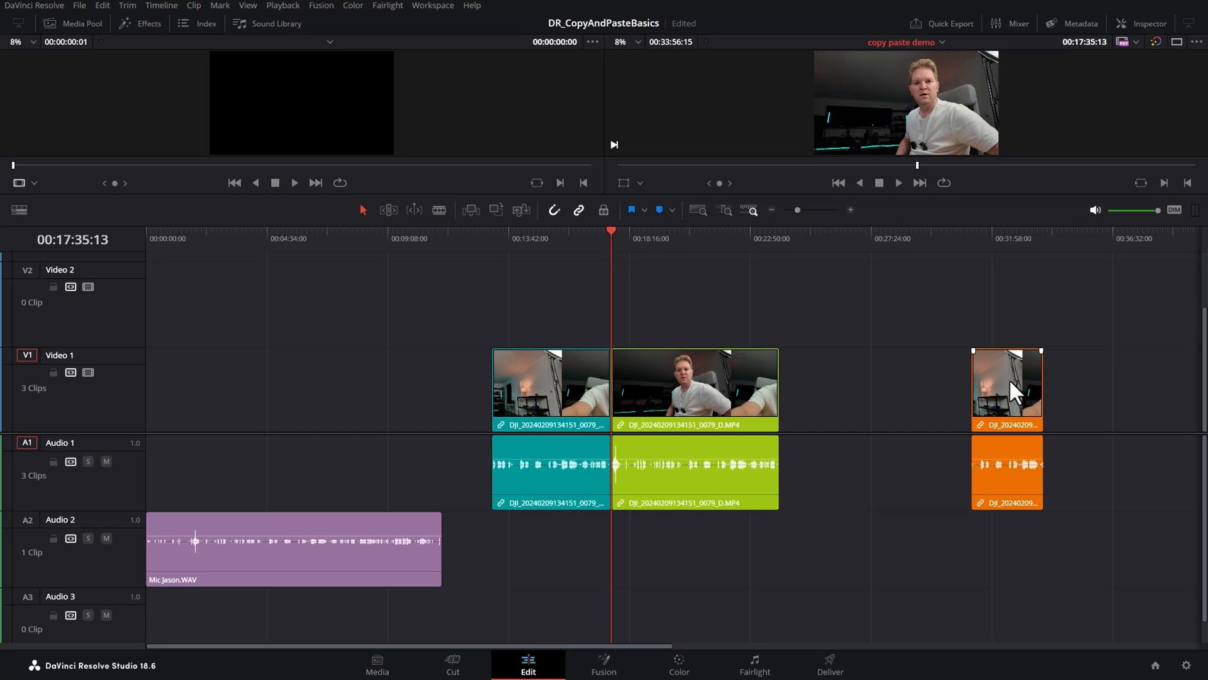
pyautogui.click(1007, 387)
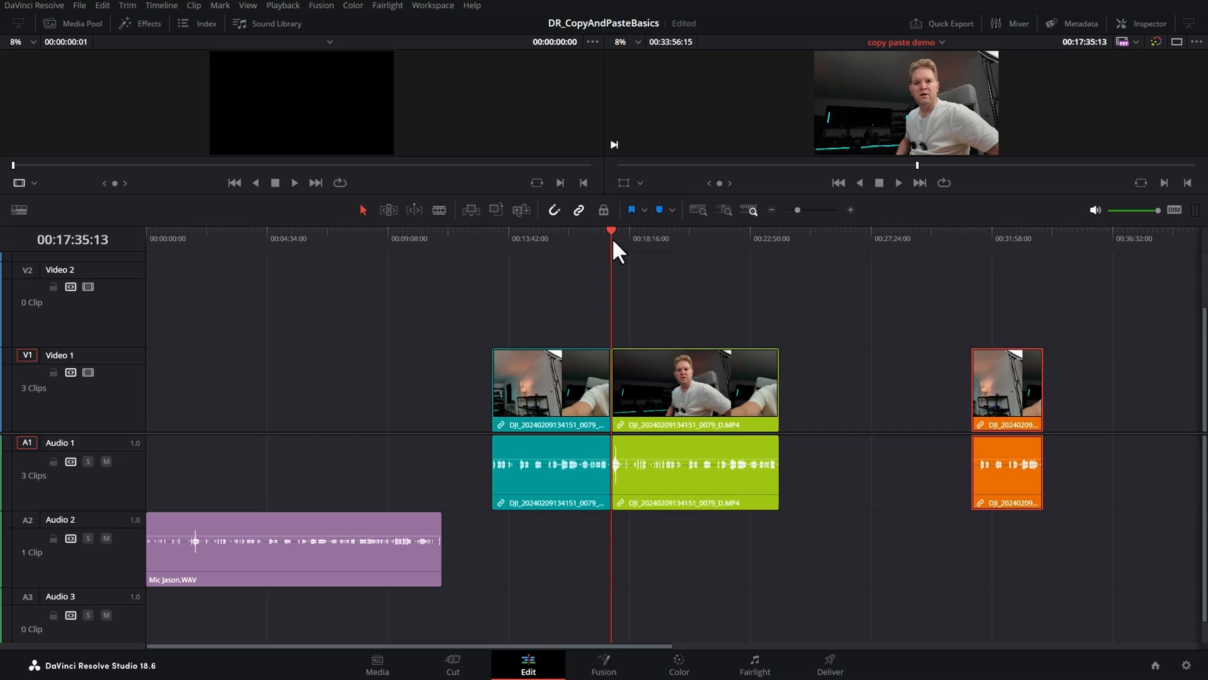
pyautogui.moveTo(685, 328)
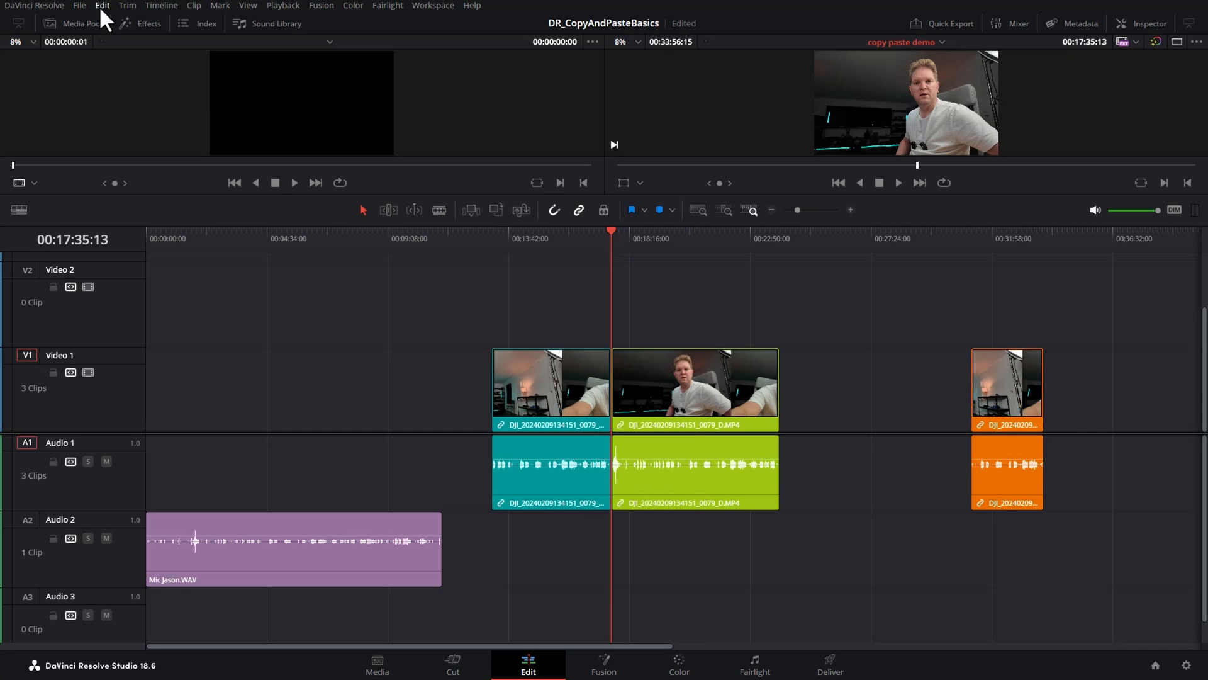
# Paste-insert the copied orange clip at the playhead, then duplicate the orange clip a few minutes earlier
pyautogui.click(101, 5)
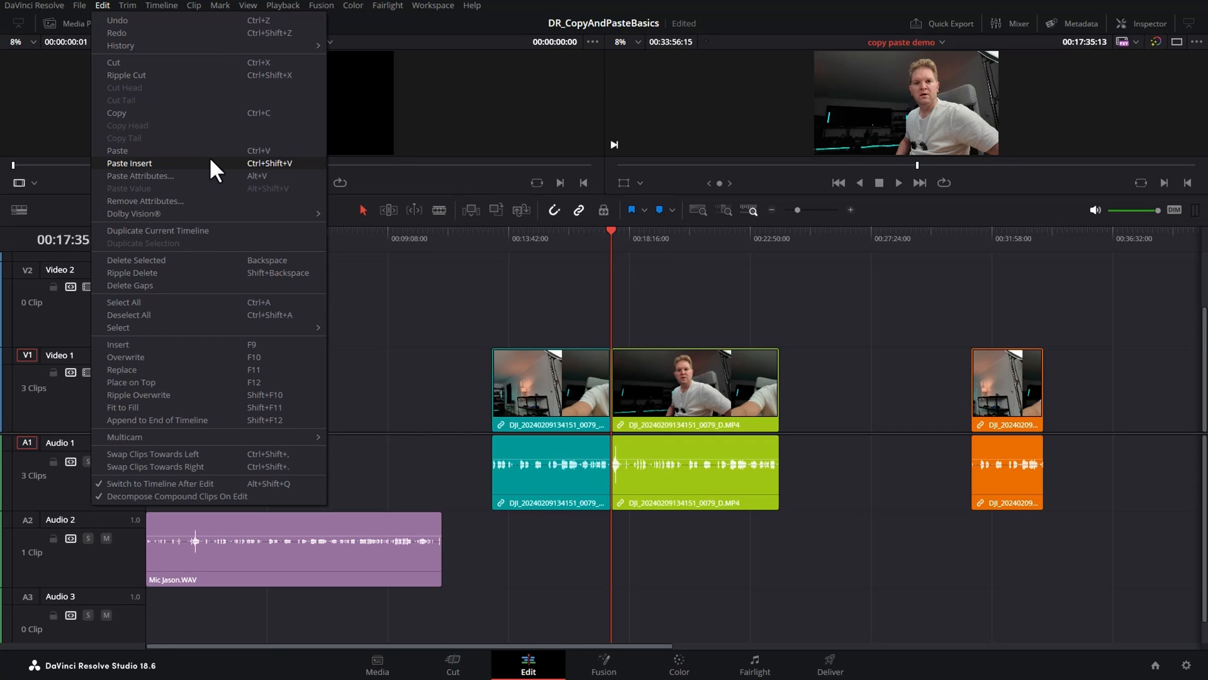
pyautogui.click(593, 264)
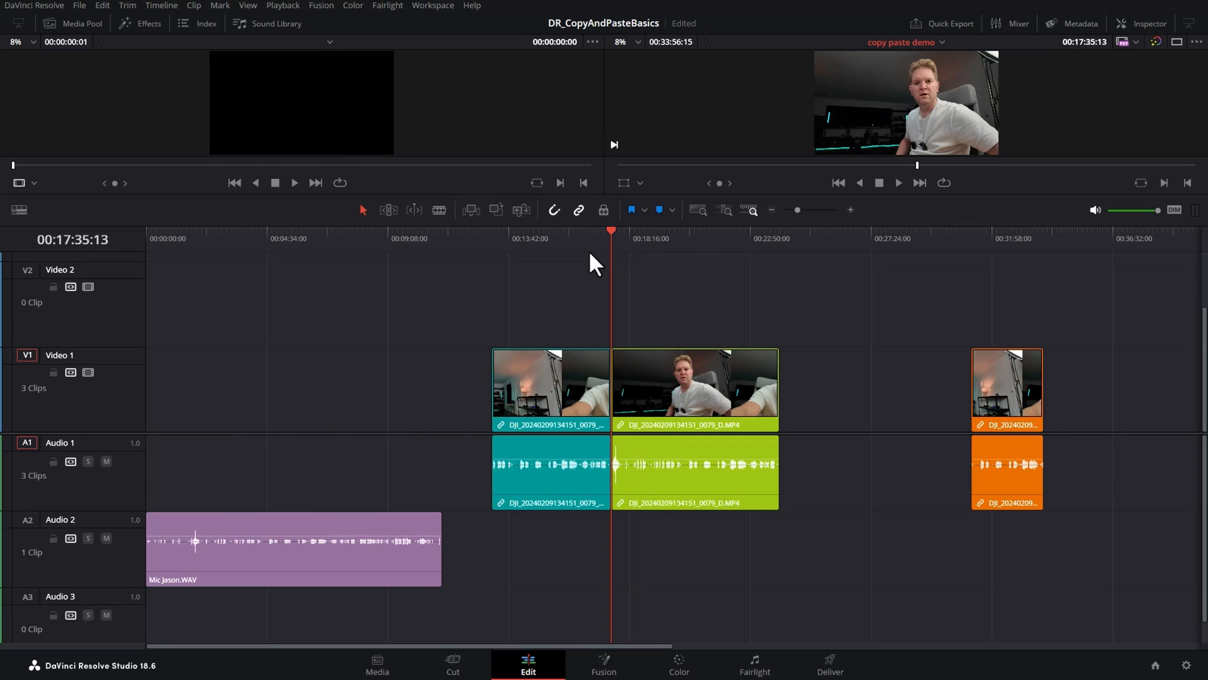
pyautogui.moveTo(593, 269)
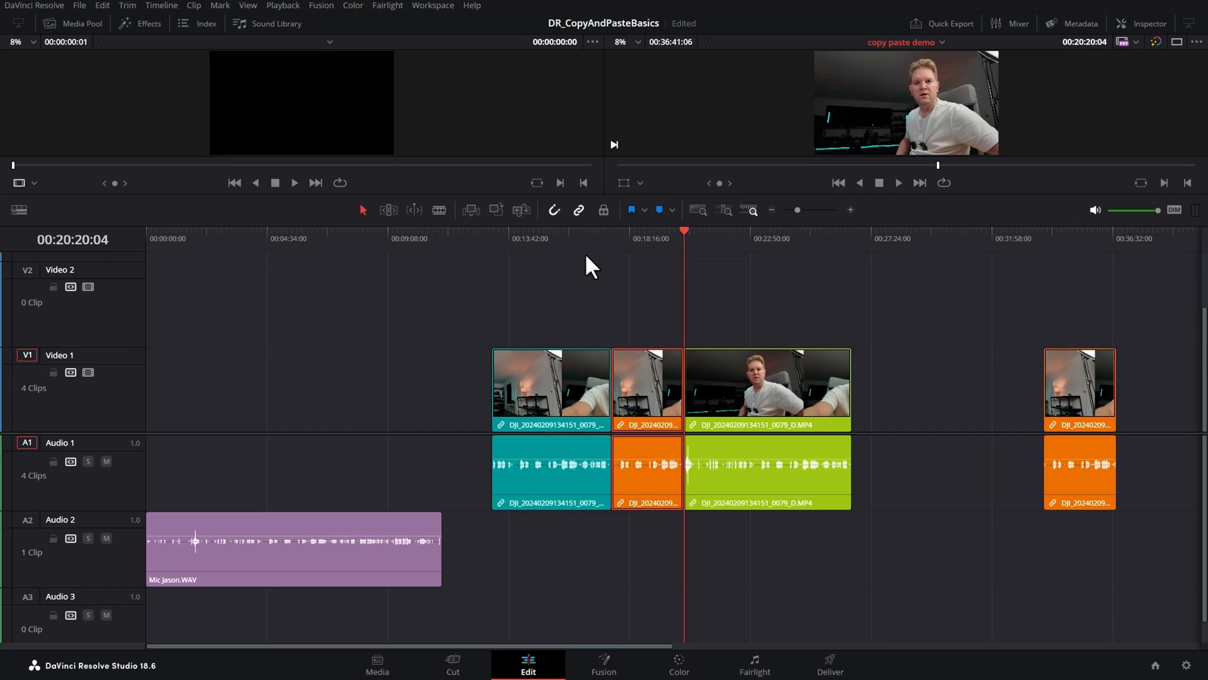
pyautogui.moveTo(882, 356)
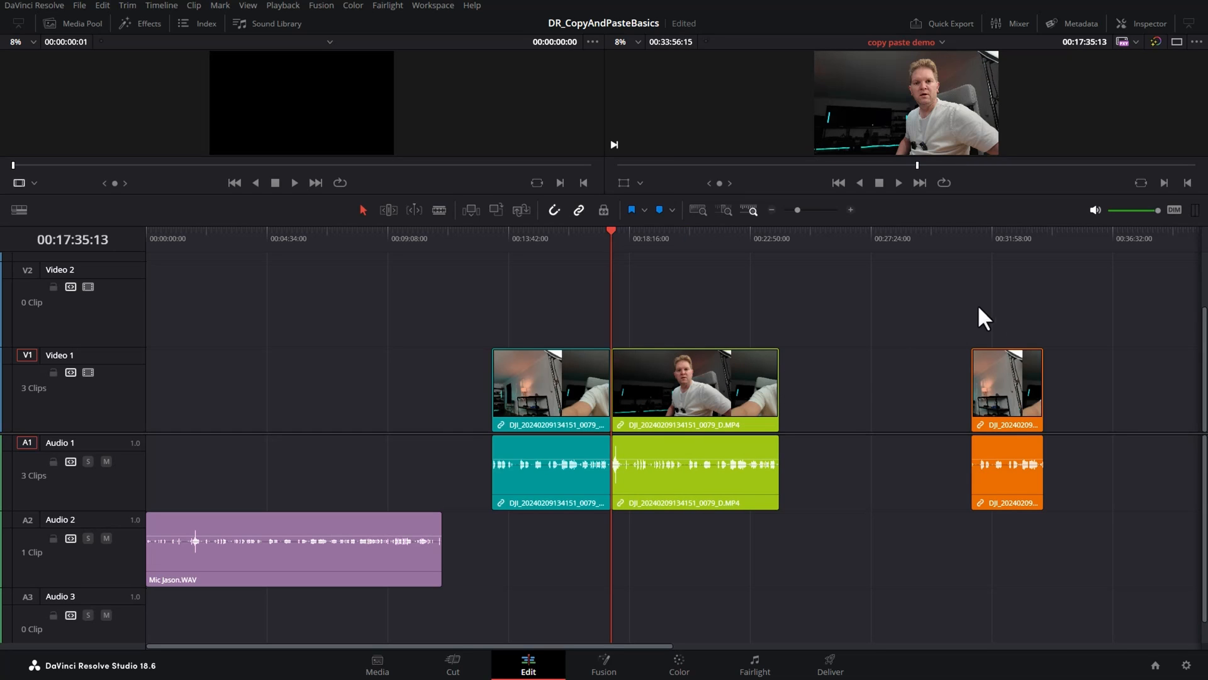
pyautogui.click(1008, 389)
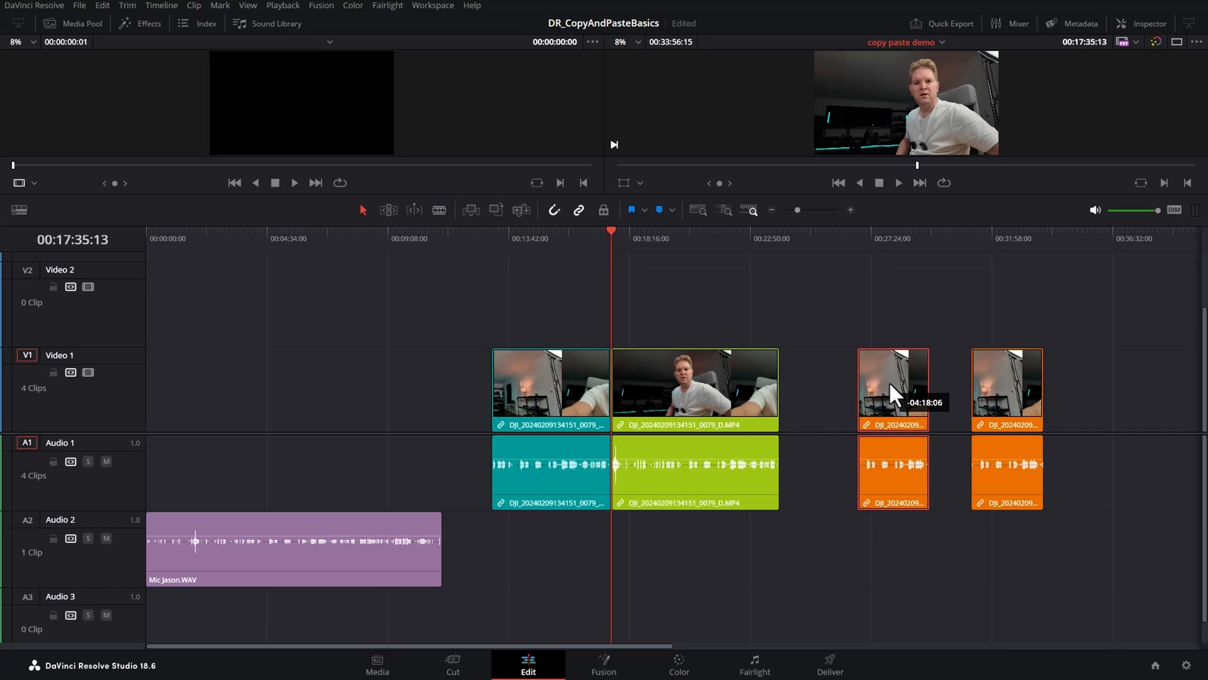
pyautogui.moveTo(893, 385); pyautogui.dragTo(876, 297)
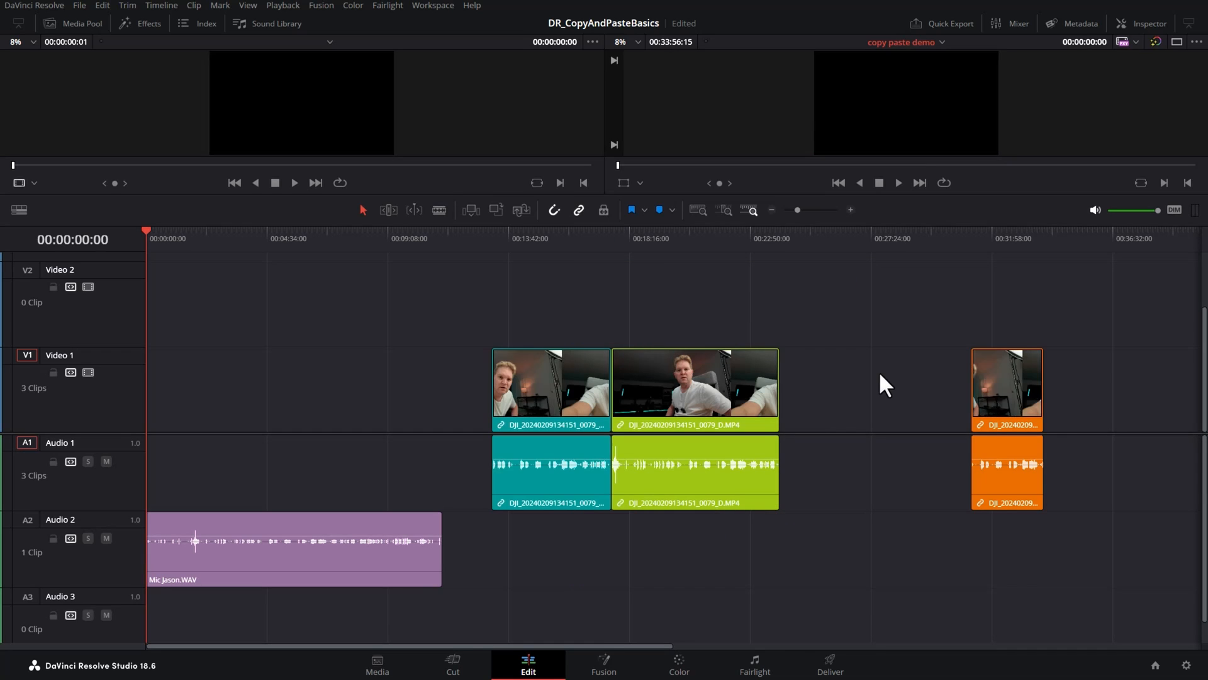
pyautogui.click(1007, 389)
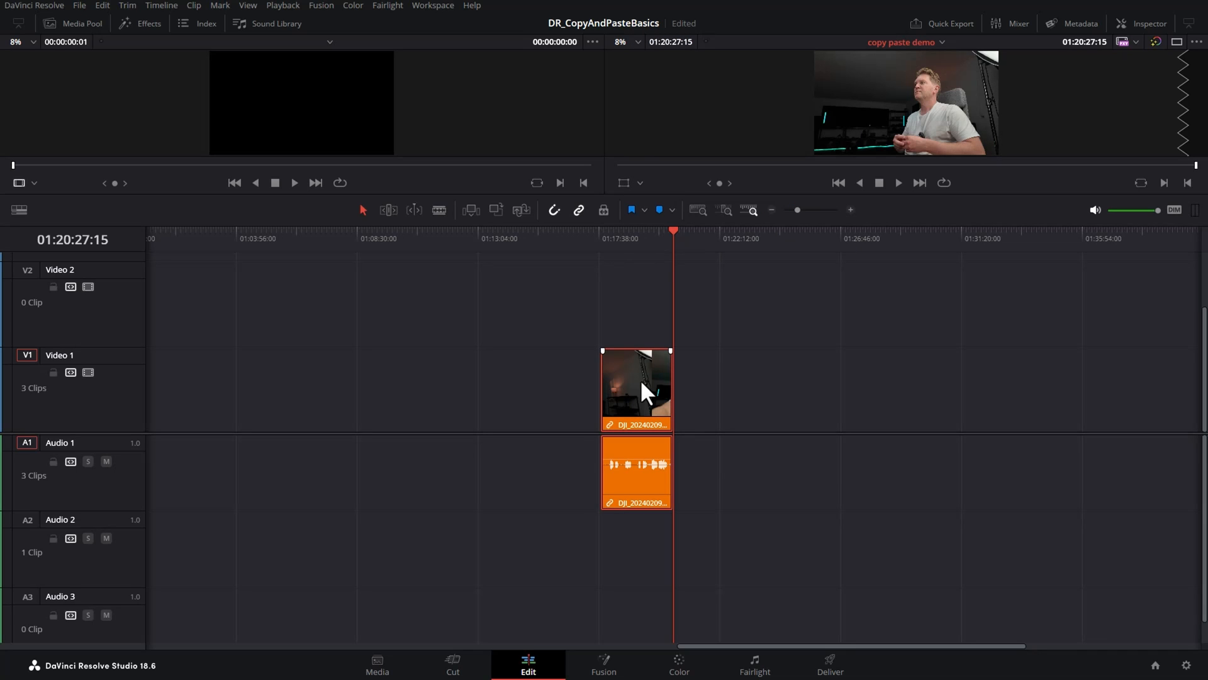
pyautogui.moveTo(647, 385)
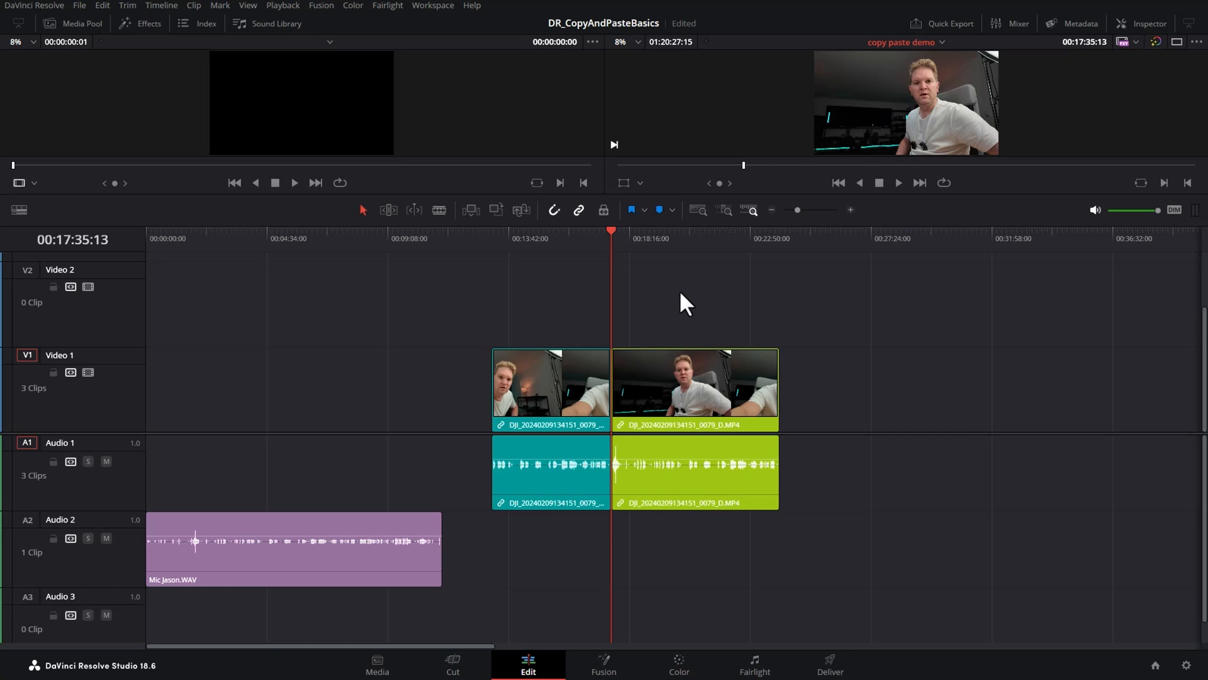
pyautogui.moveTo(685, 315)
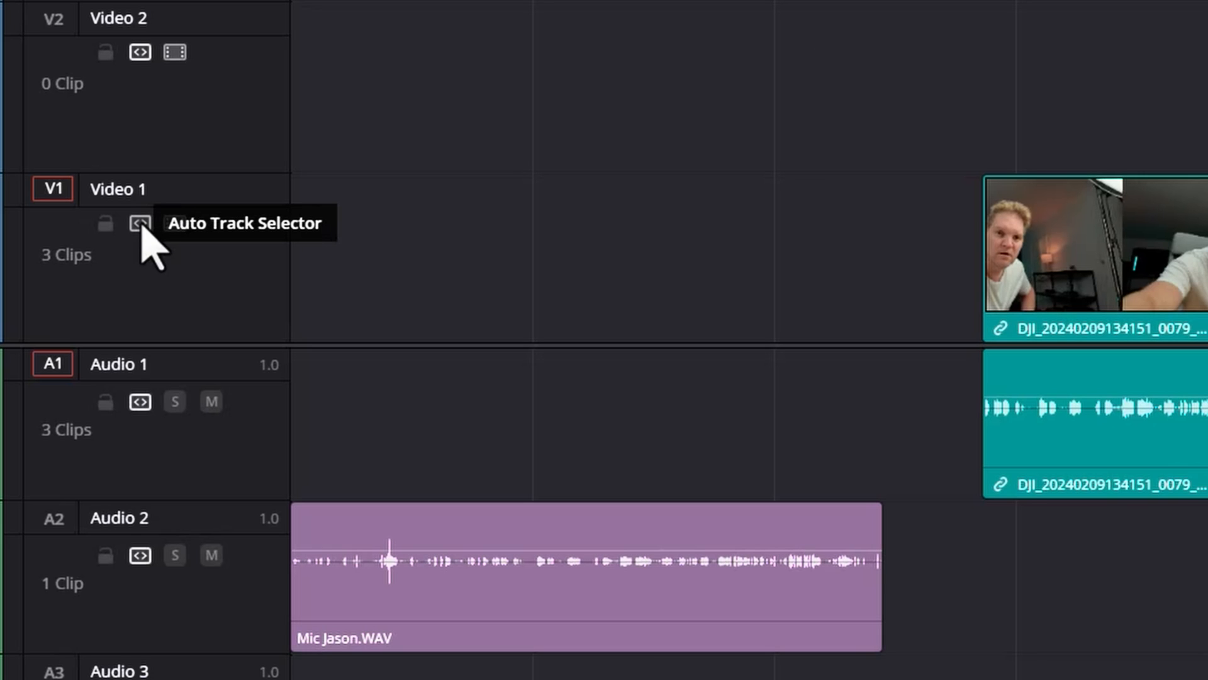
pyautogui.moveTo(243, 290)
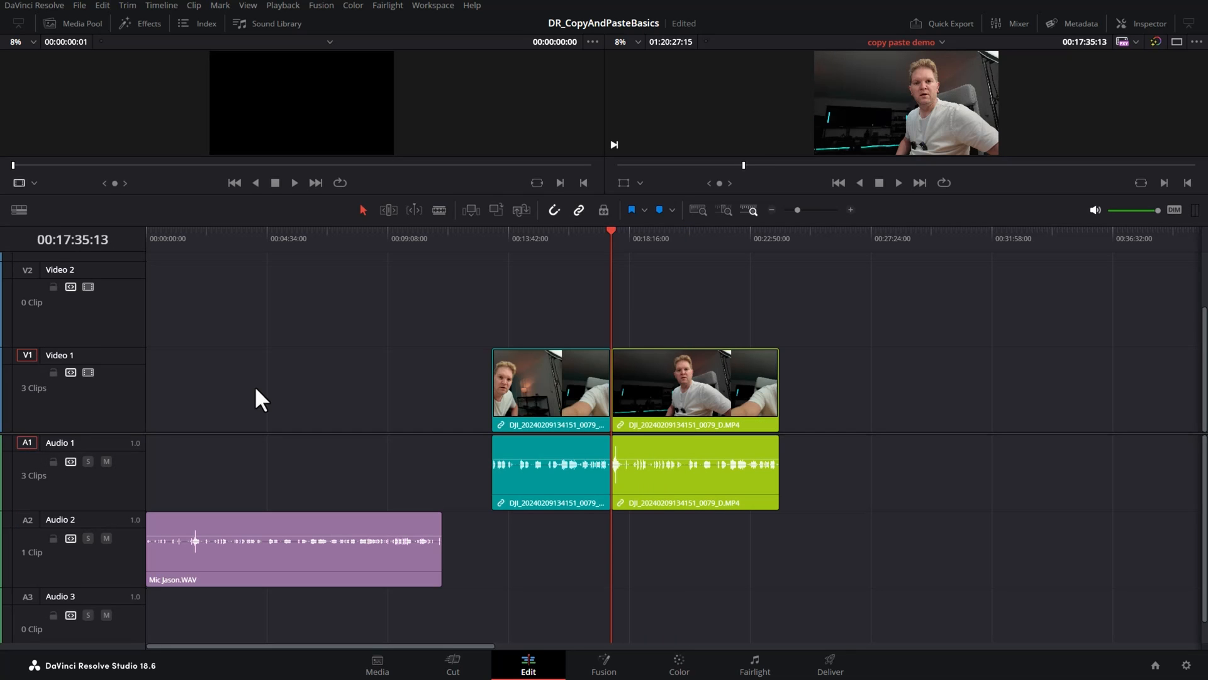
pyautogui.moveTo(300, 106)
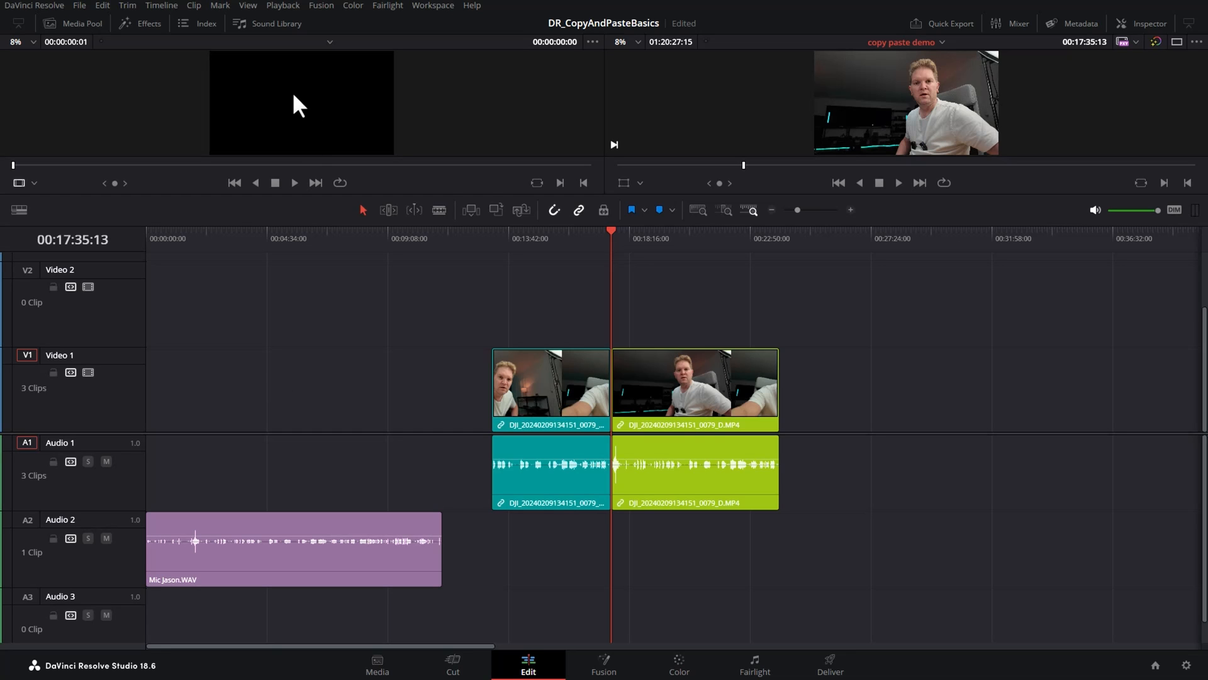
pyautogui.moveTo(90, 35)
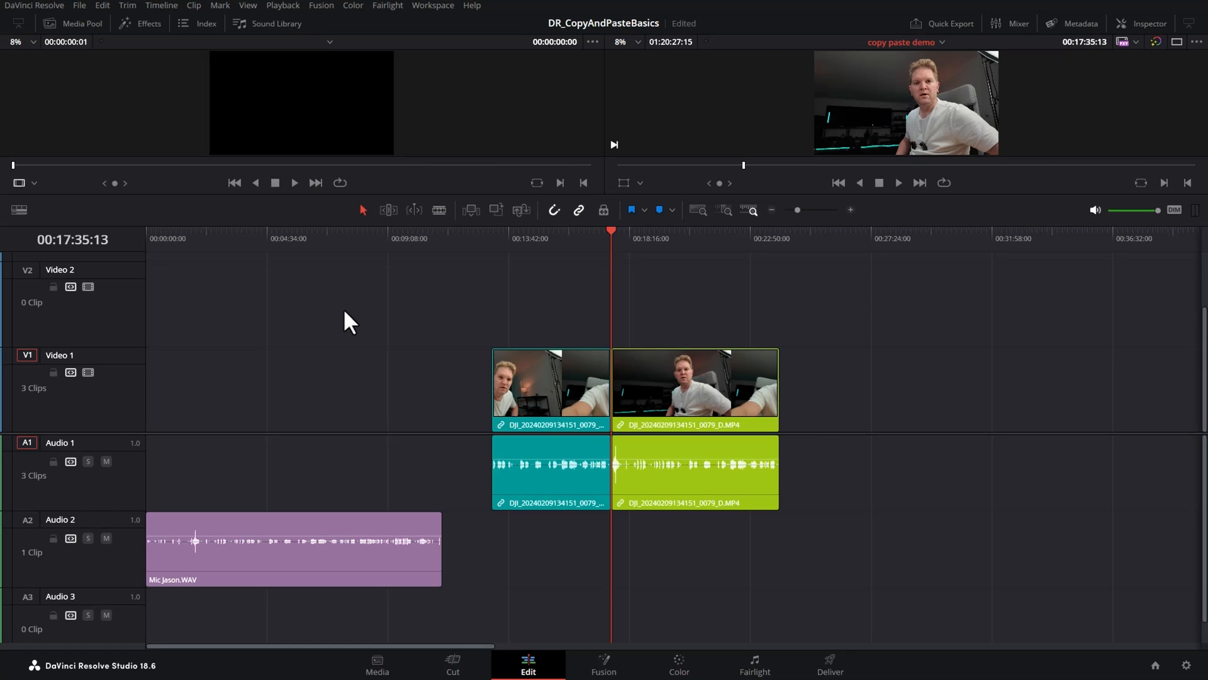
pyautogui.moveTo(536, 300)
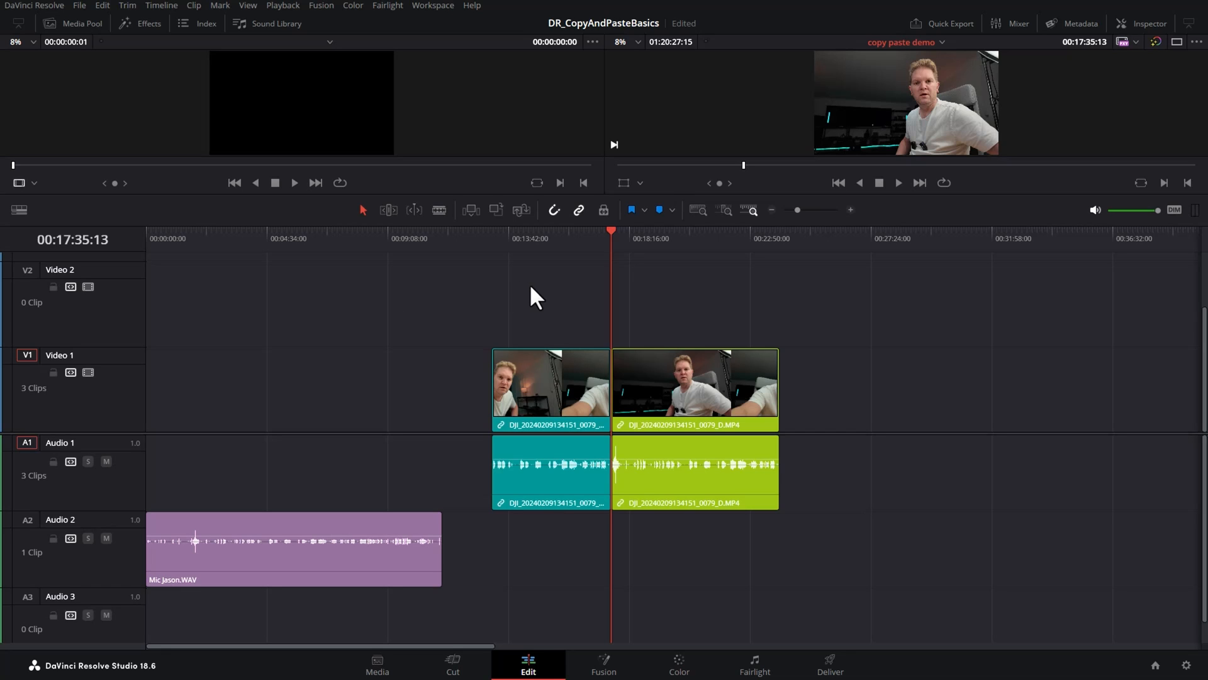
pyautogui.moveTo(70, 374)
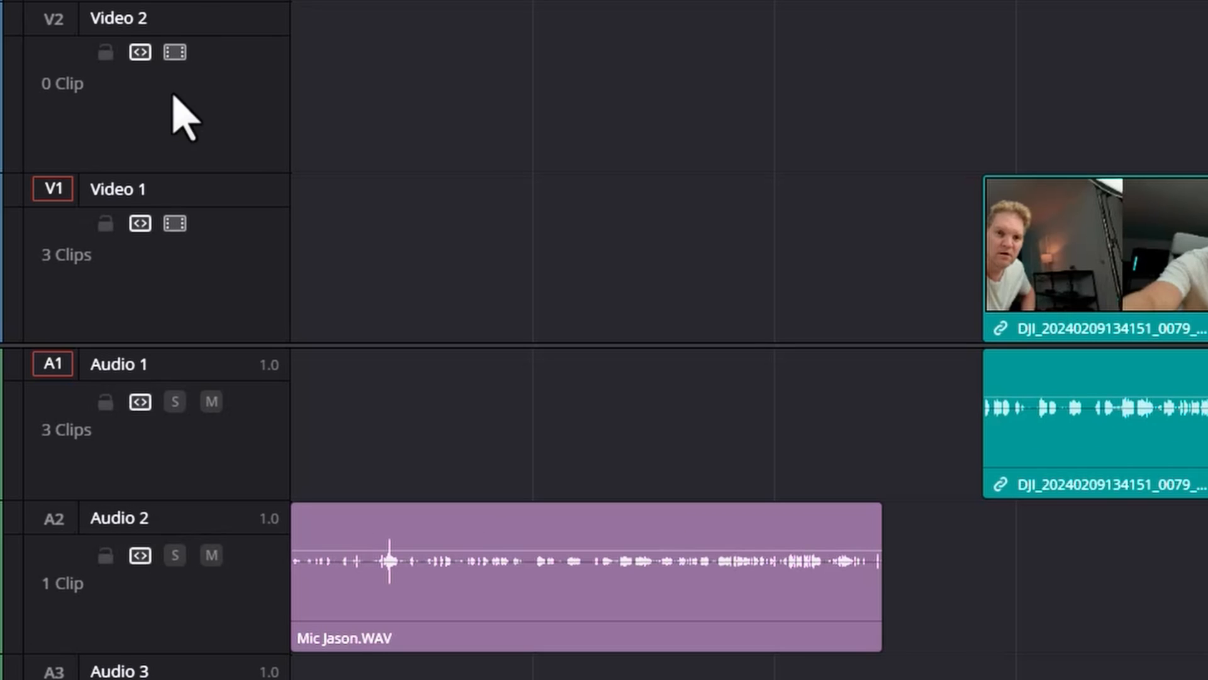
pyautogui.moveTo(140, 53)
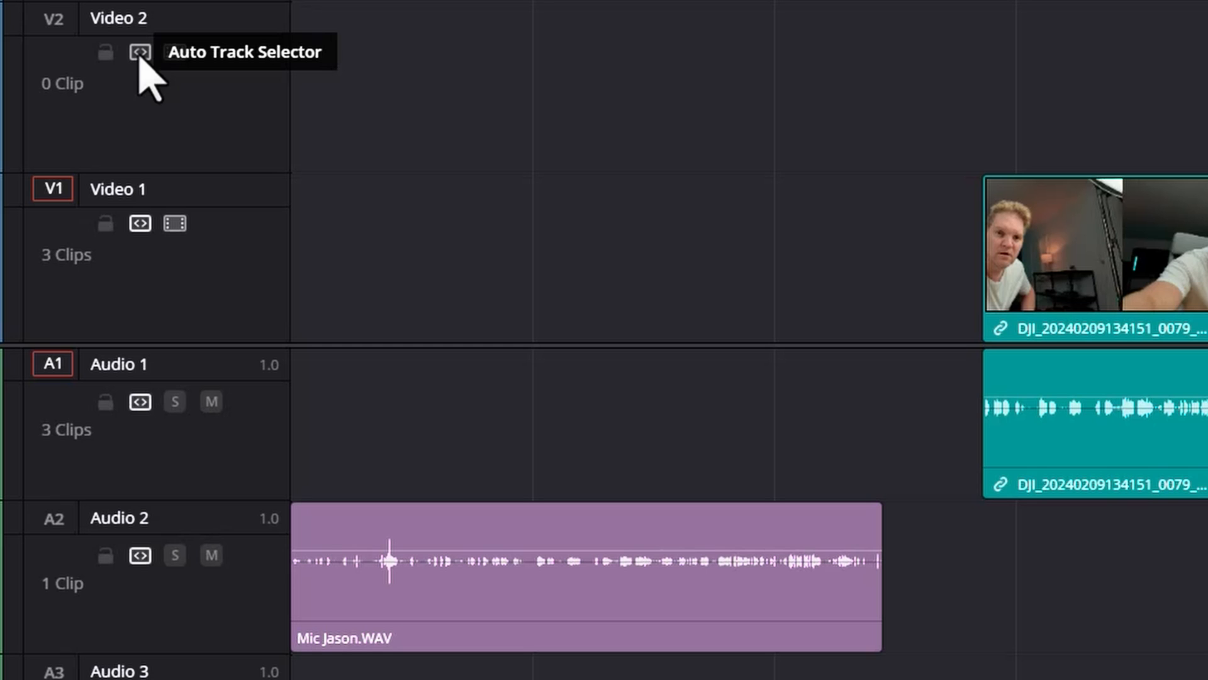
pyautogui.moveTo(183, 279)
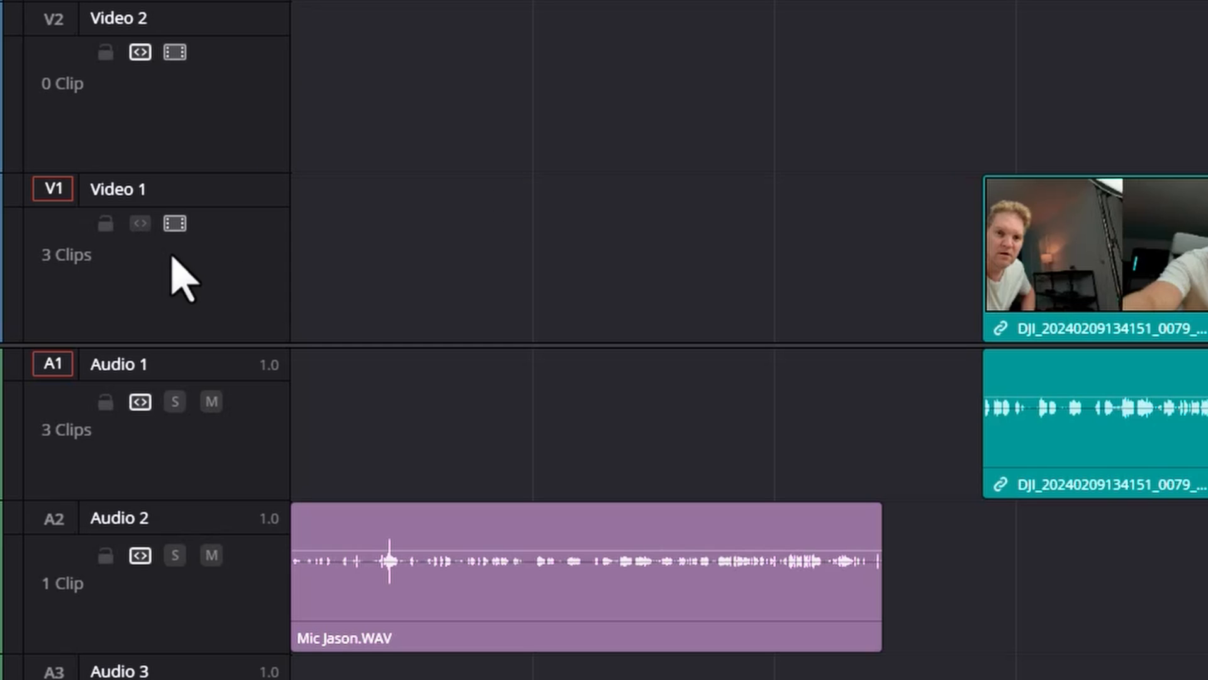
pyautogui.moveTo(139, 224)
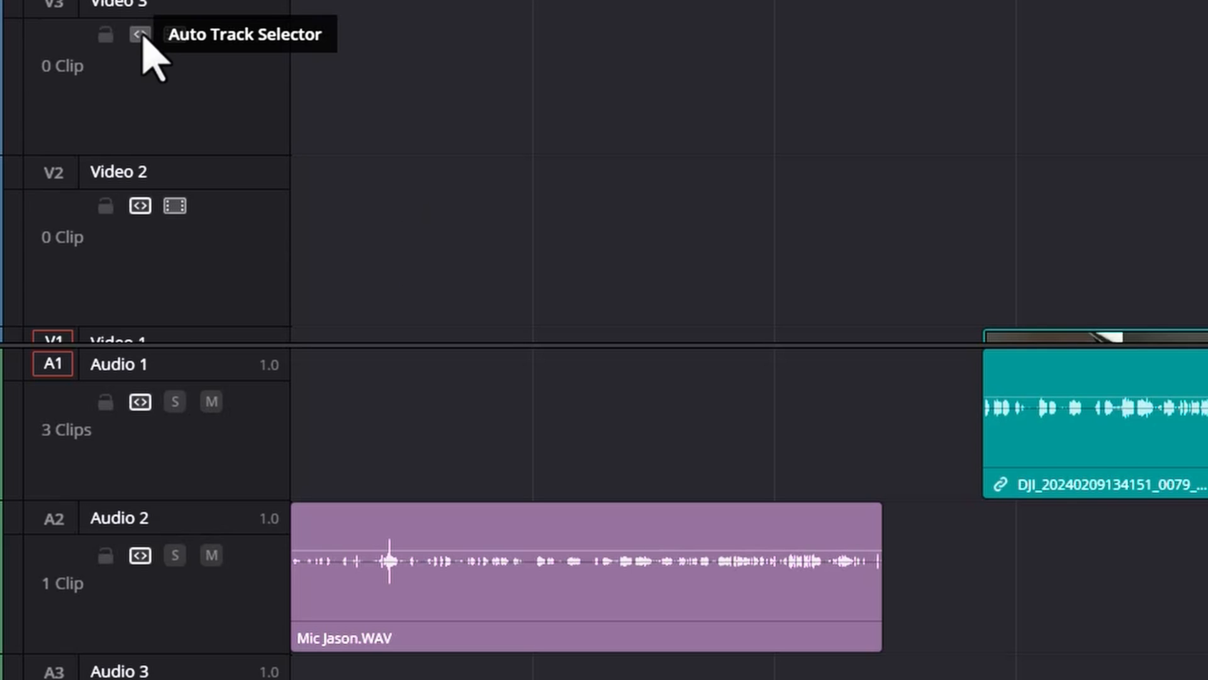
pyautogui.moveTo(266, 119)
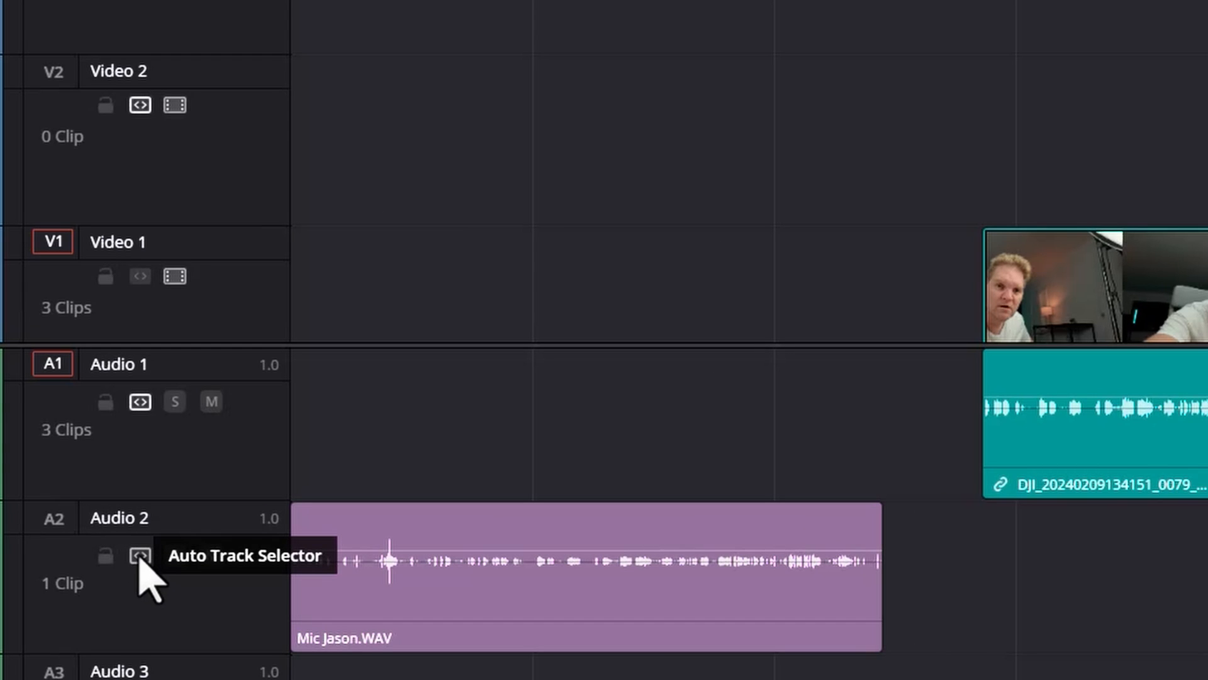
# Toggle Auto Track Selector on Audio 2 so the paste lands on the upper tracks
pyautogui.click(140, 555)
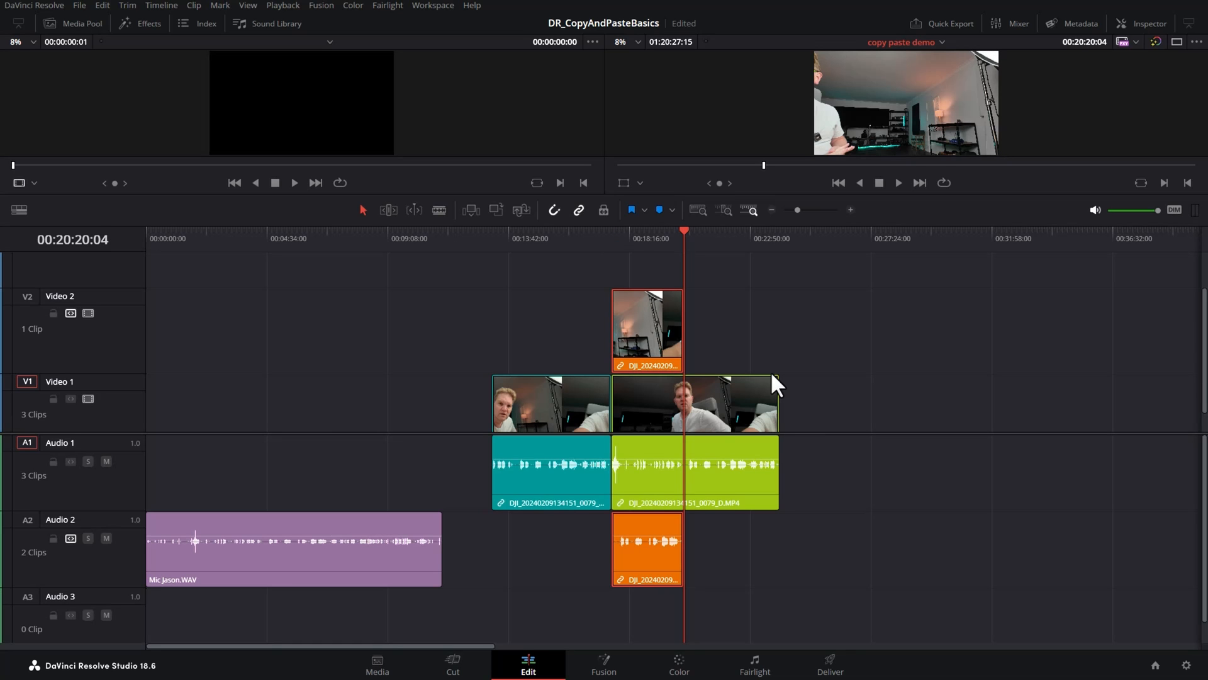
pyautogui.moveTo(71, 314)
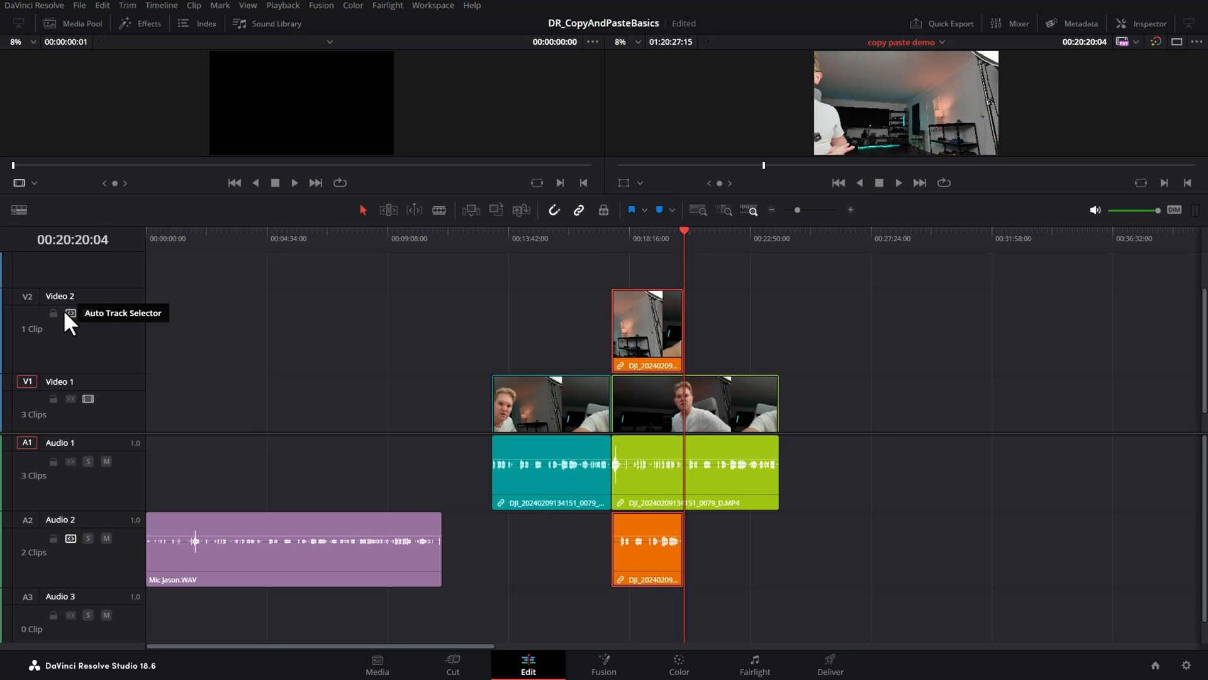
pyautogui.moveTo(214, 369)
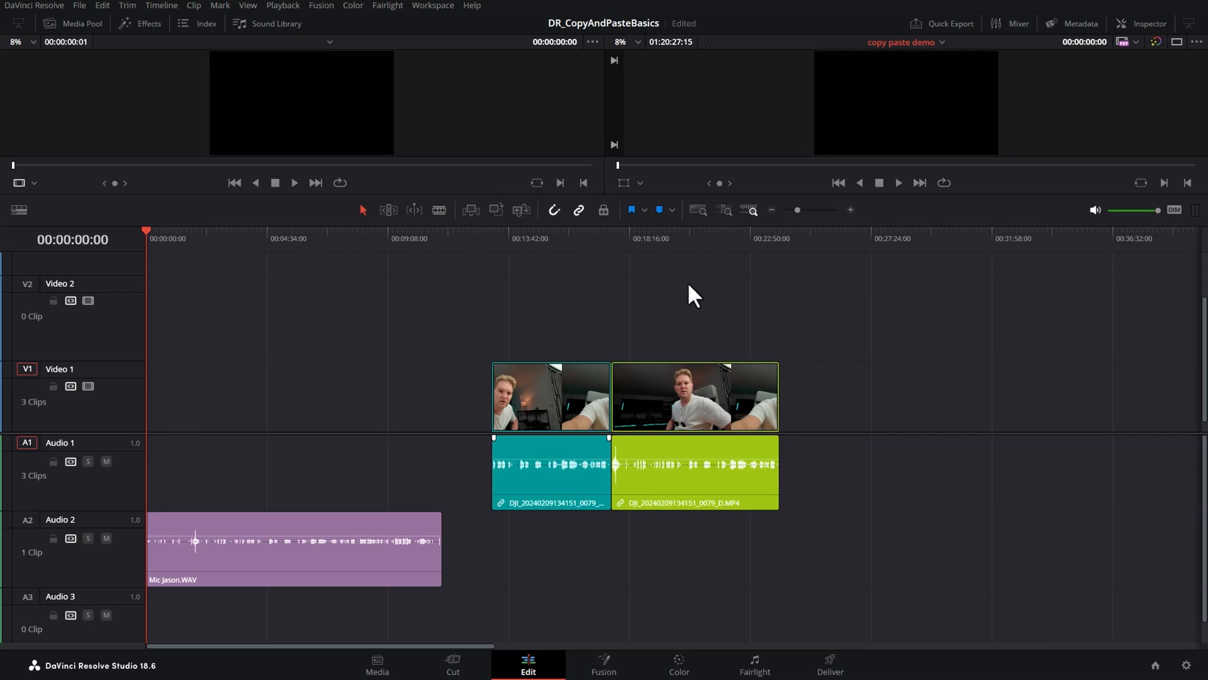
pyautogui.moveTo(606, 250)
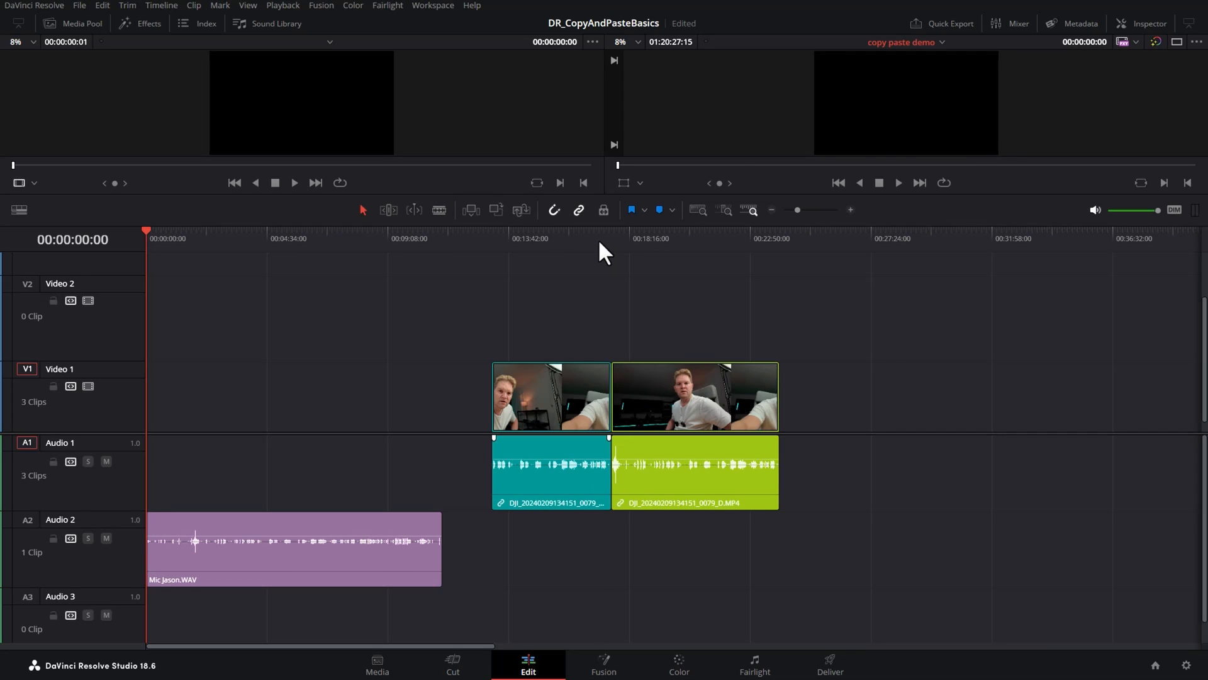
# Move the playhead to about 00:18:17, at the start of the green clip
pyautogui.click(599, 238)
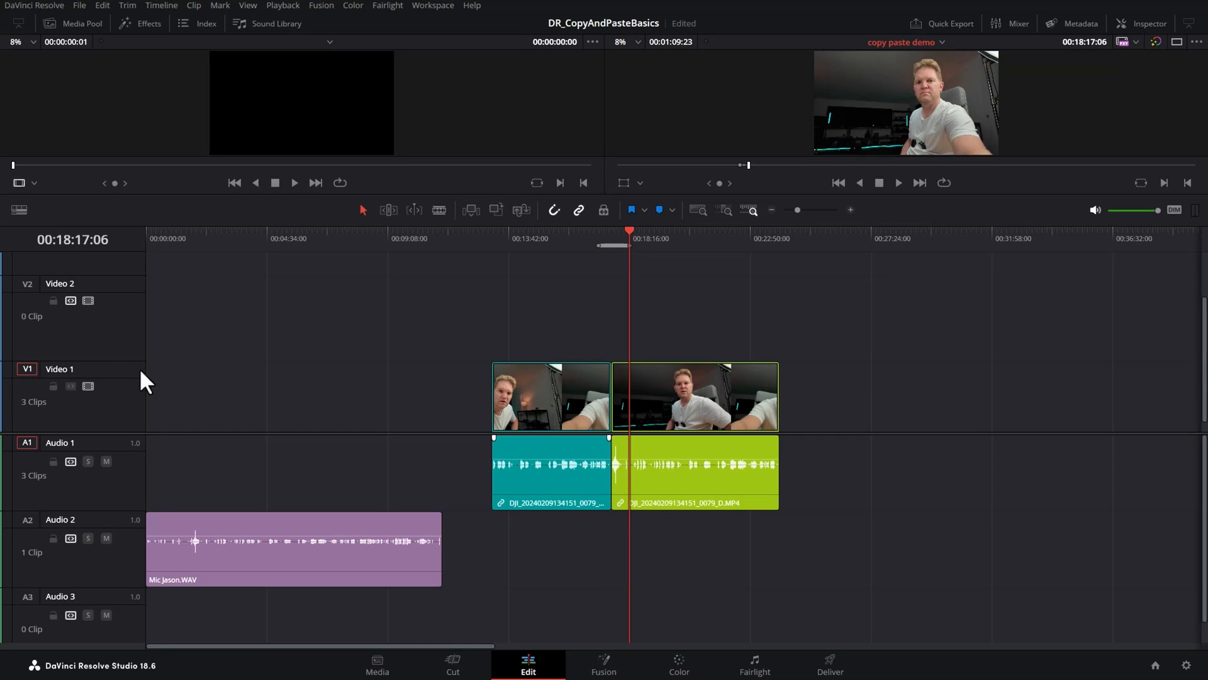
pyautogui.moveTo(442, 371)
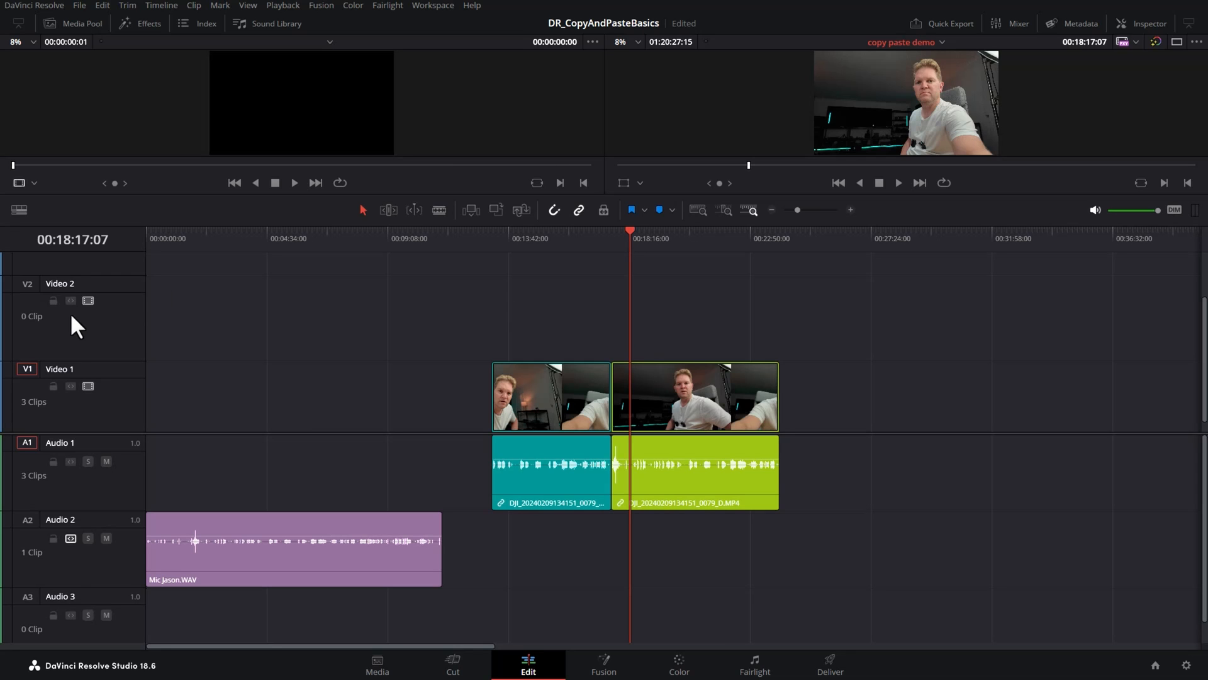
pyautogui.moveTo(72, 461)
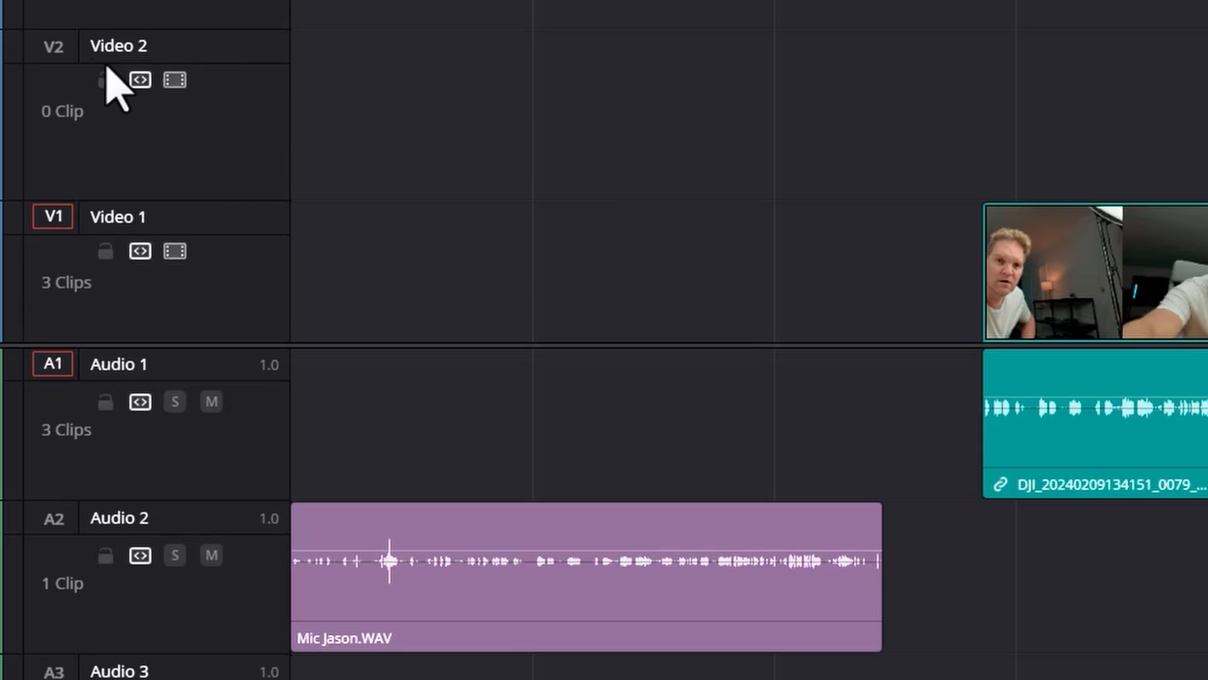
# Patch the destination to Video 2, copy the orange clip from the source timeline and paste it onto Video 2/Audio 2
pyautogui.click(52, 46)
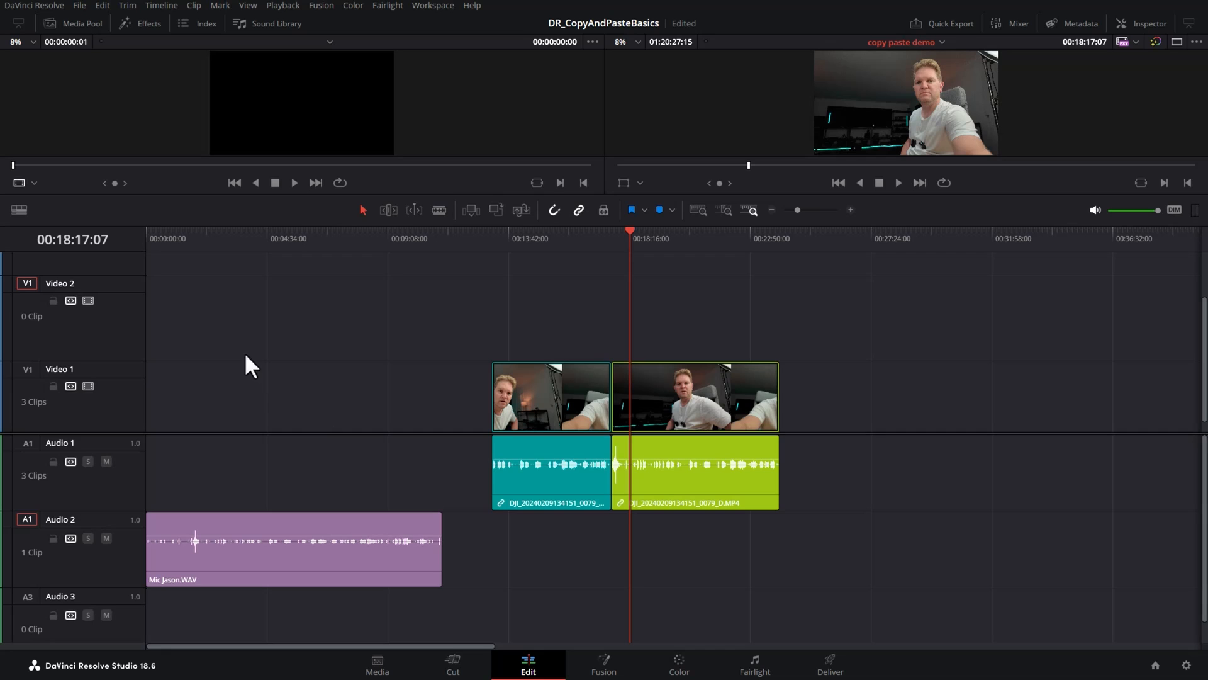
pyautogui.moveTo(35, 528)
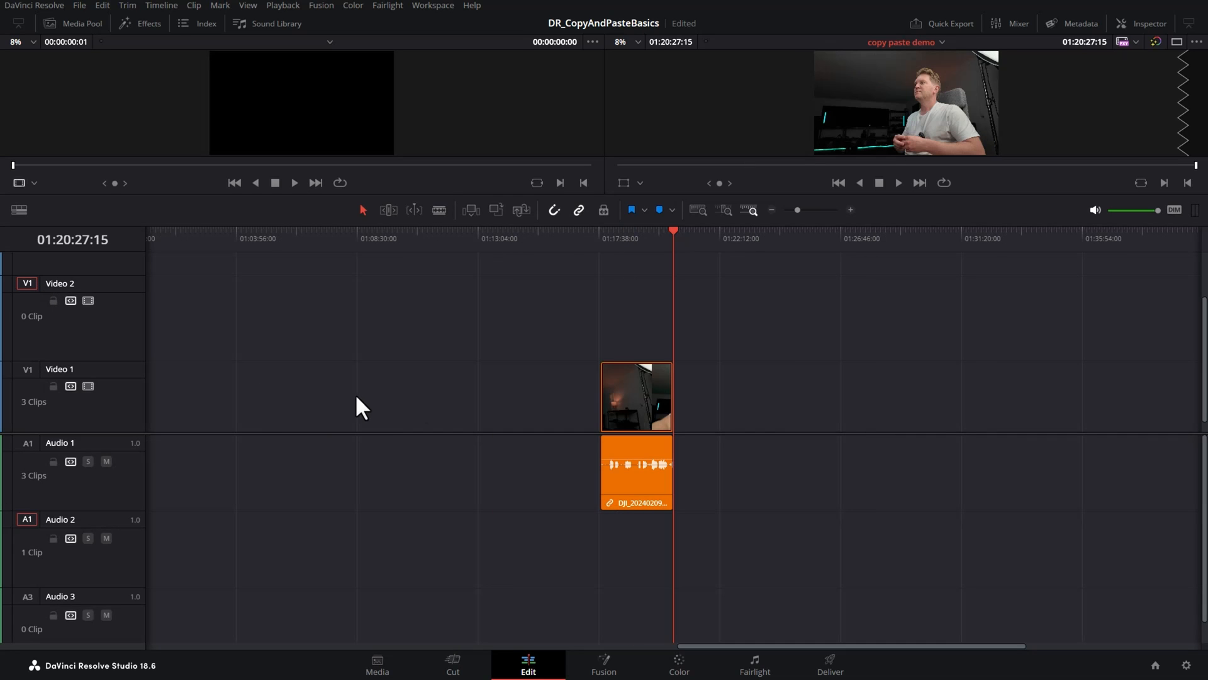
pyautogui.click(637, 397)
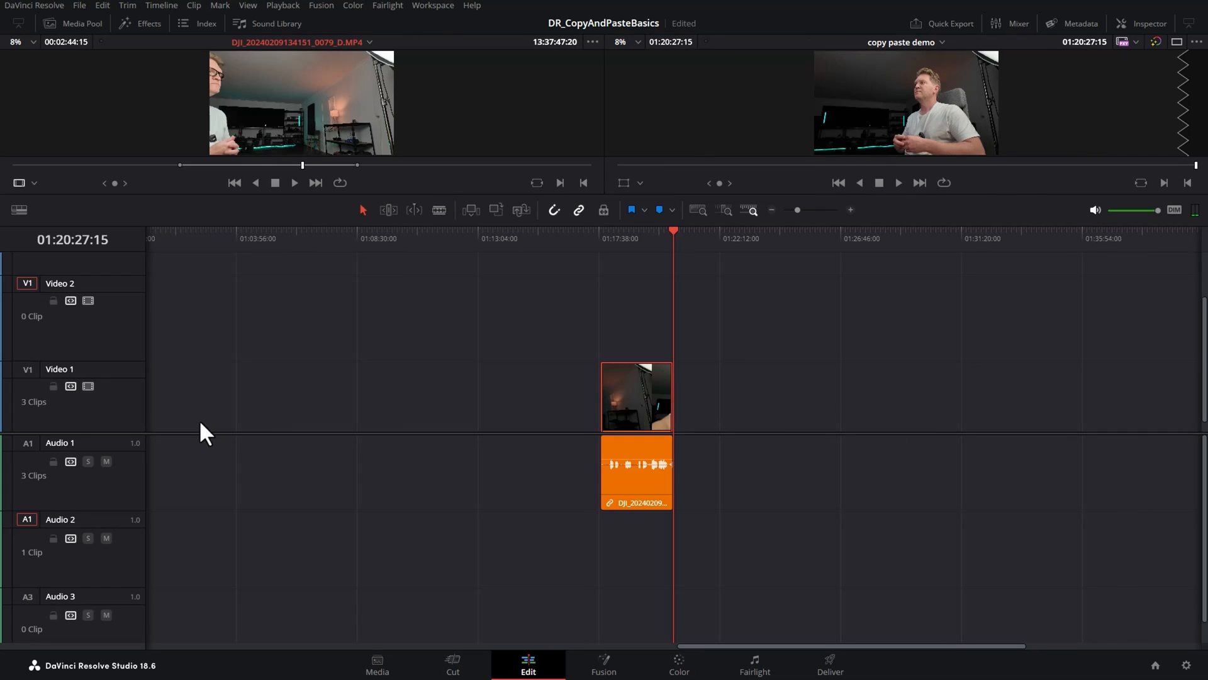
pyautogui.moveTo(243, 239)
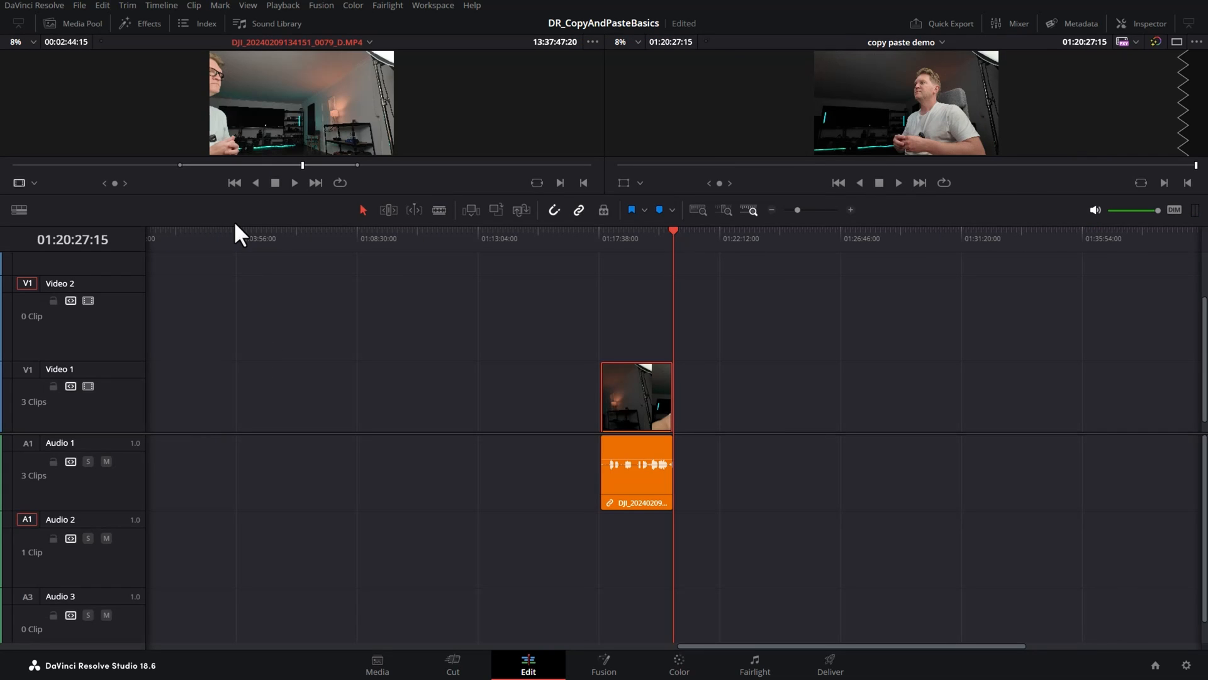
pyautogui.click(602, 232)
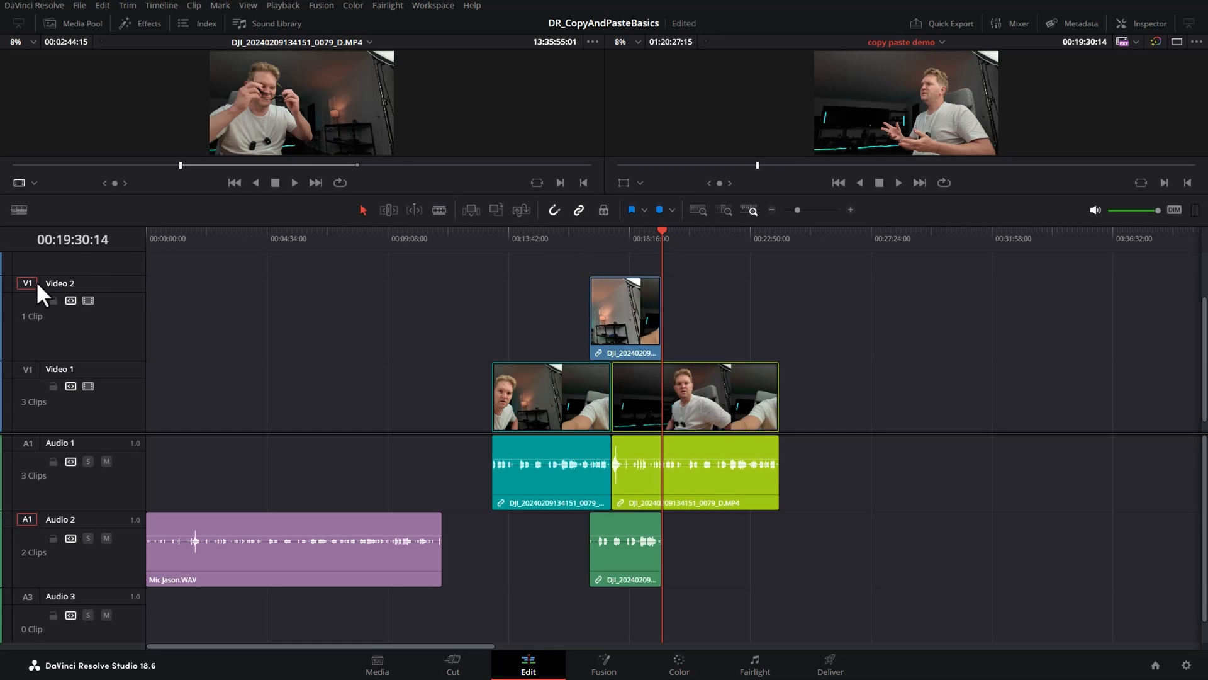
pyautogui.click(625, 312)
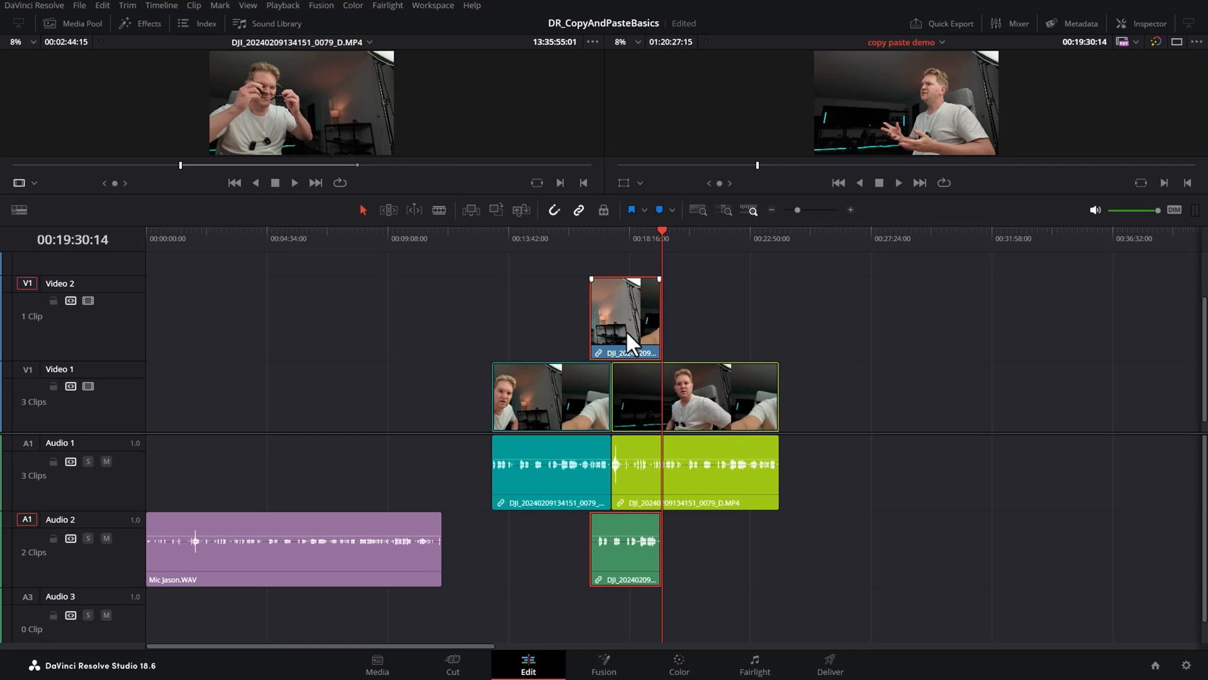
pyautogui.moveTo(625, 337)
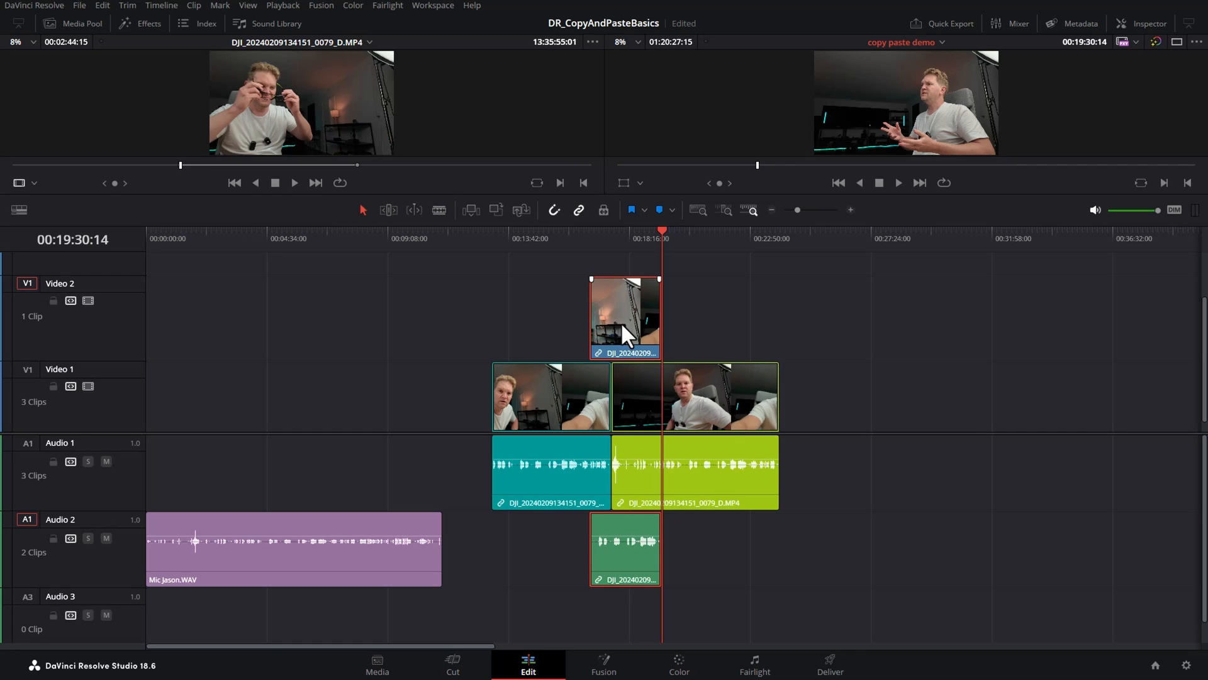